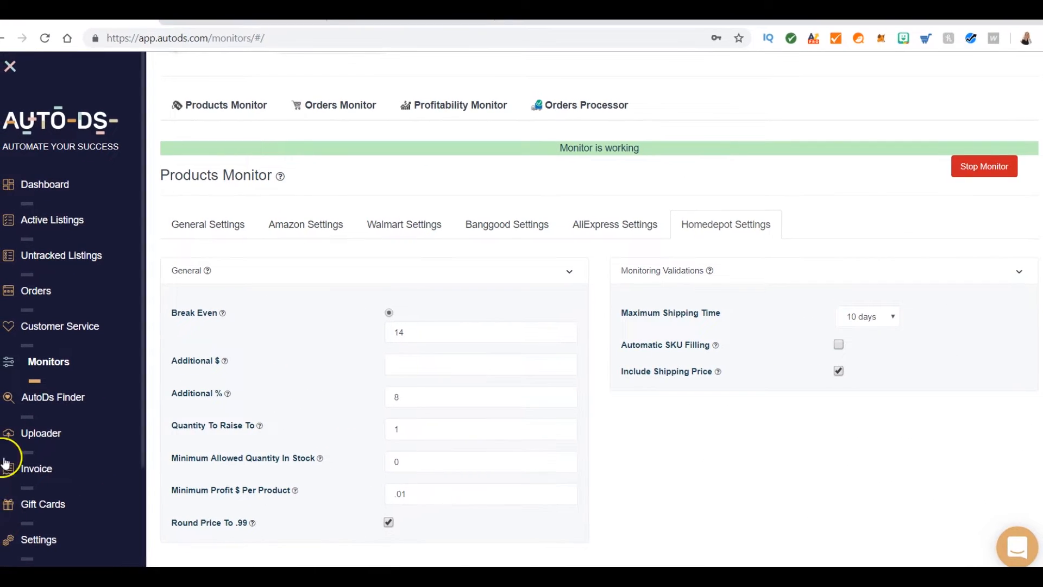
mouse_move(549, 270)
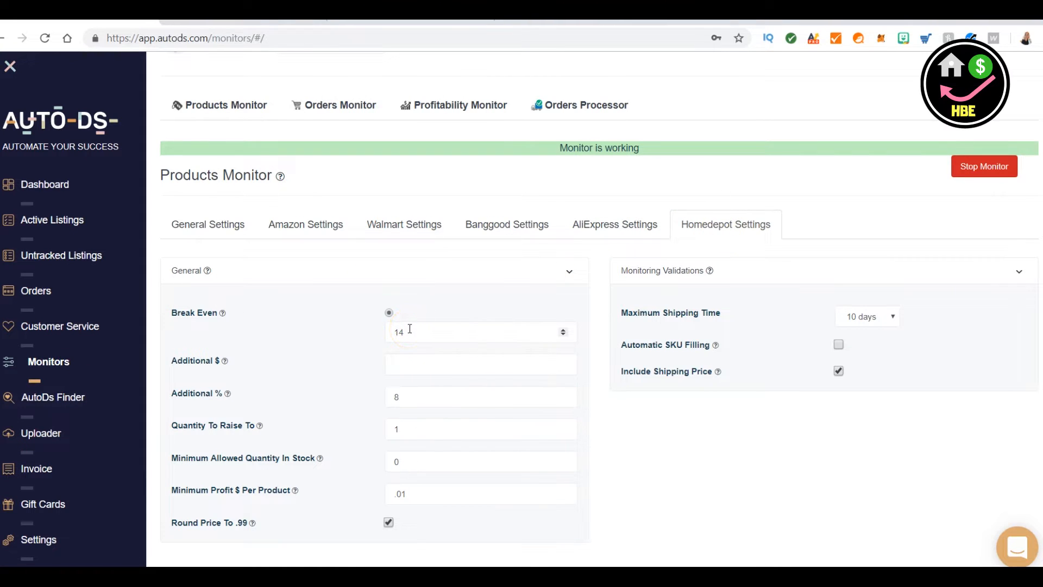
mouse_move(370, 463)
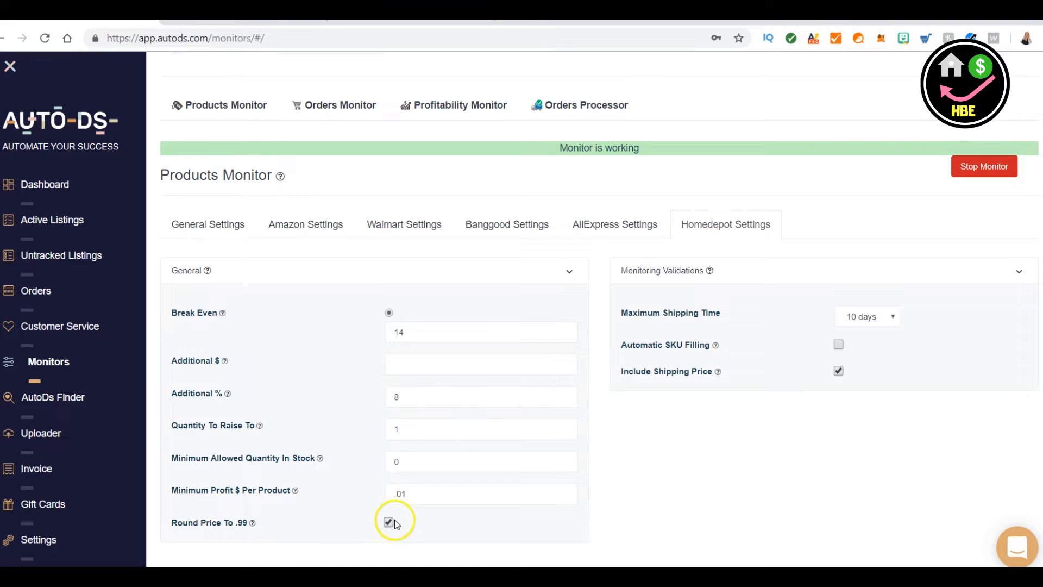
mouse_move(226, 555)
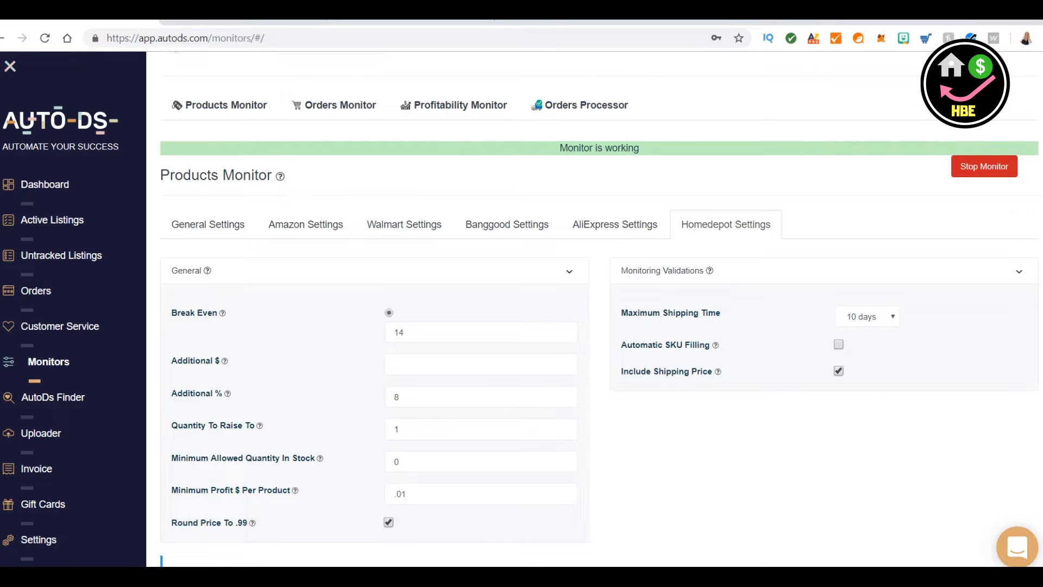
Save and confirm the Home Depot monitor settings: 14 break even, 8% markup, quantity 1, 0.01 minimum profit.
scroll("down", 3)
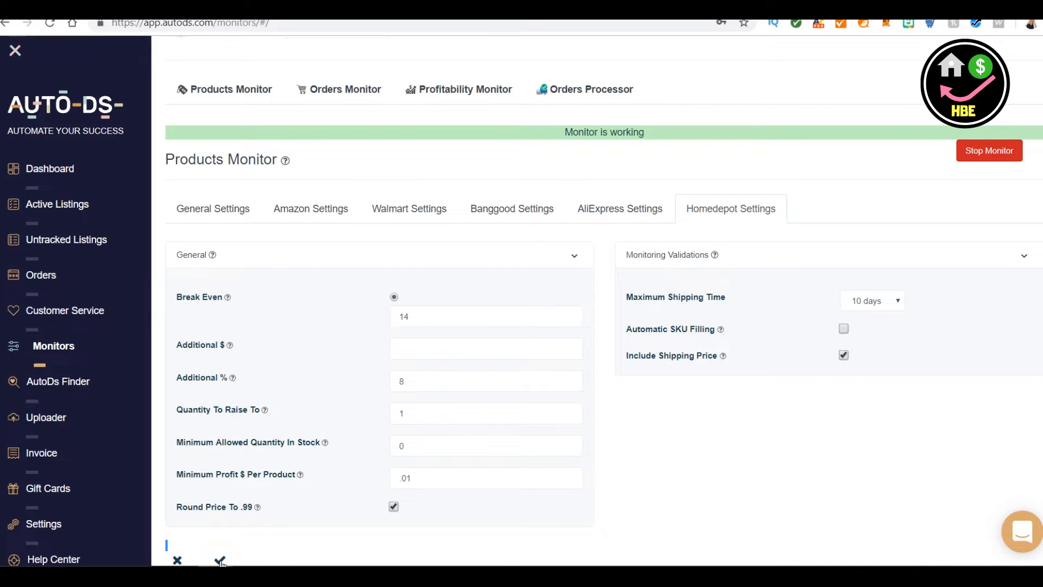
left_click(219, 560)
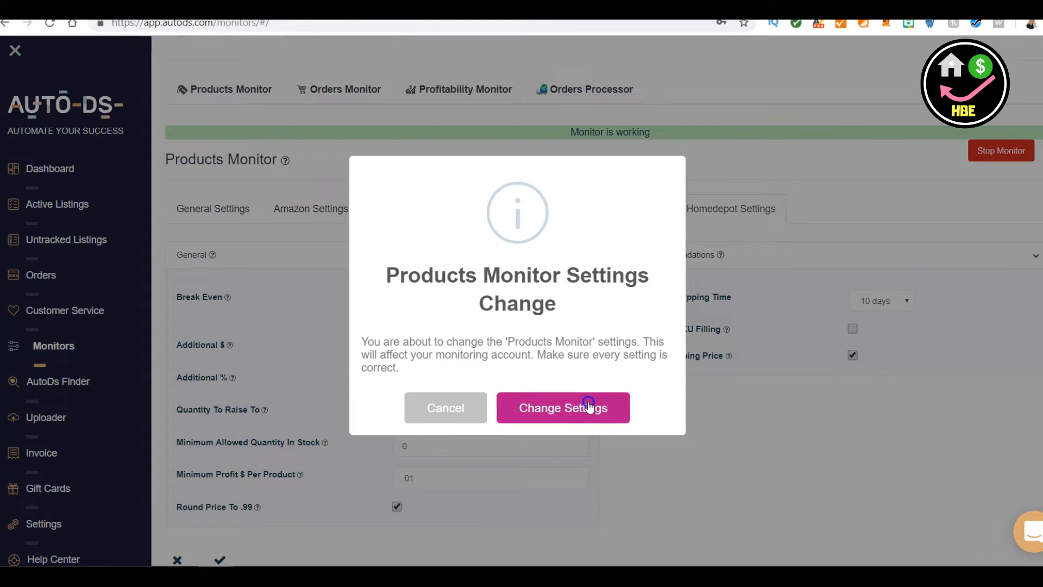
left_click(562, 406)
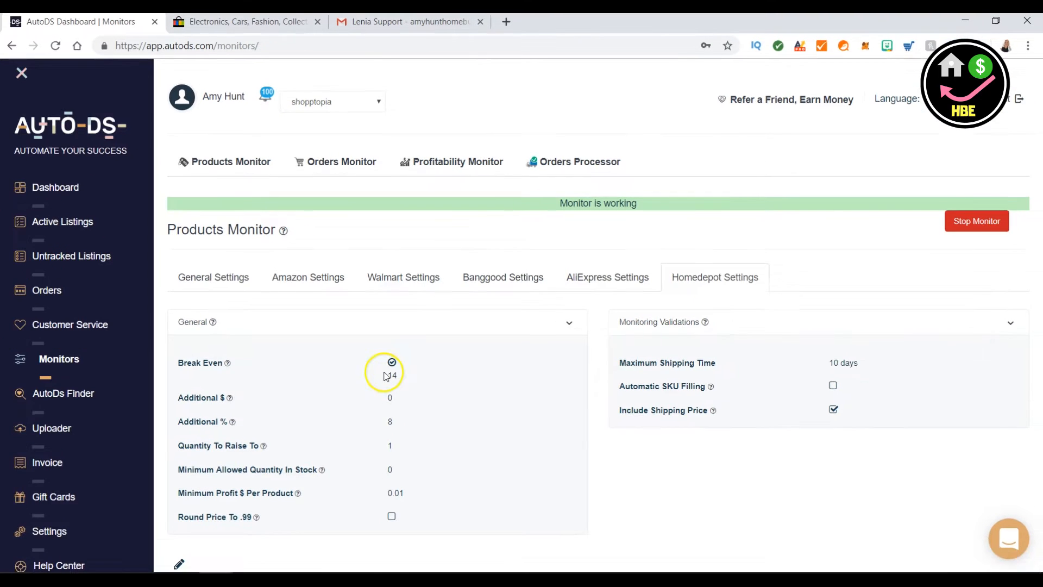
mouse_move(63, 393)
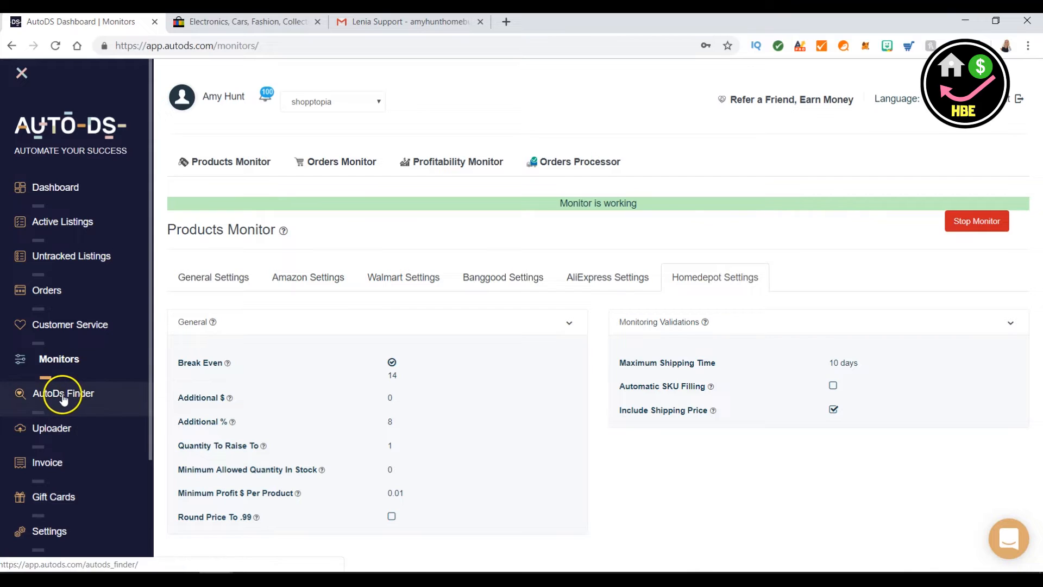
Send 40 five-sales and 40 eight-sales Finder products to bulk upload for 240 credits.
left_click(64, 392)
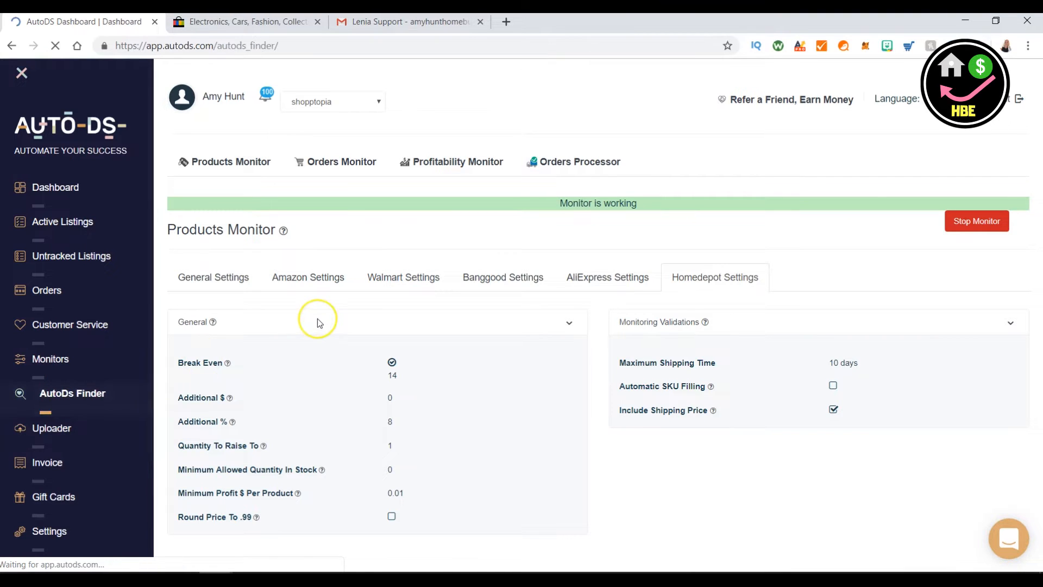
left_click(71, 393)
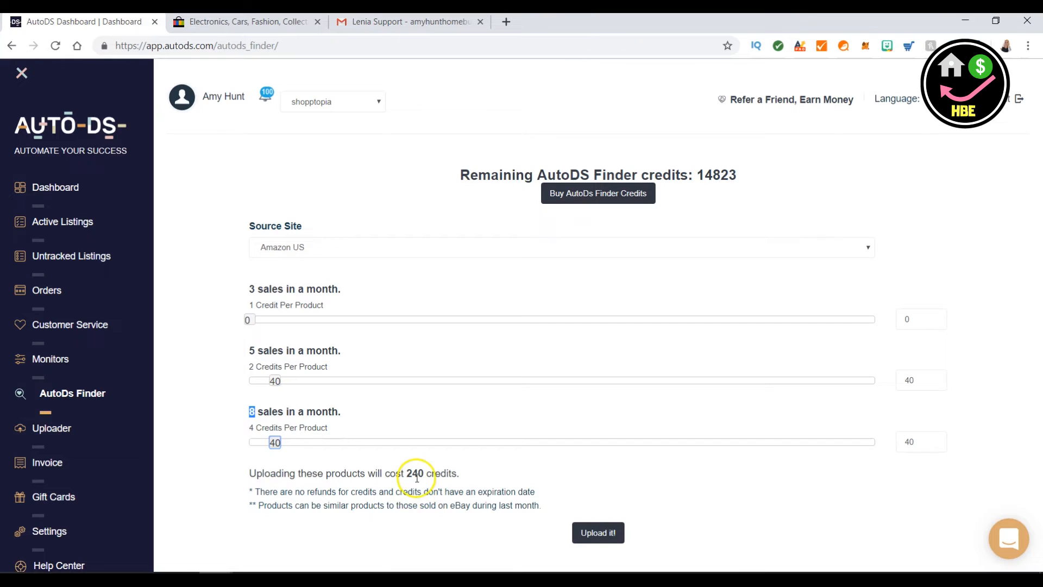
mouse_move(641, 198)
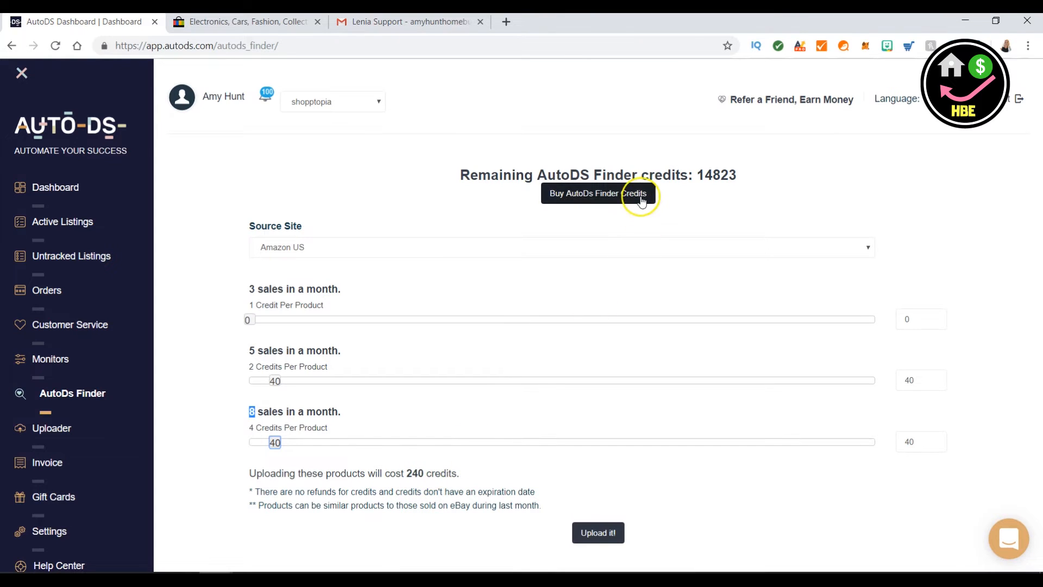
mouse_move(605, 471)
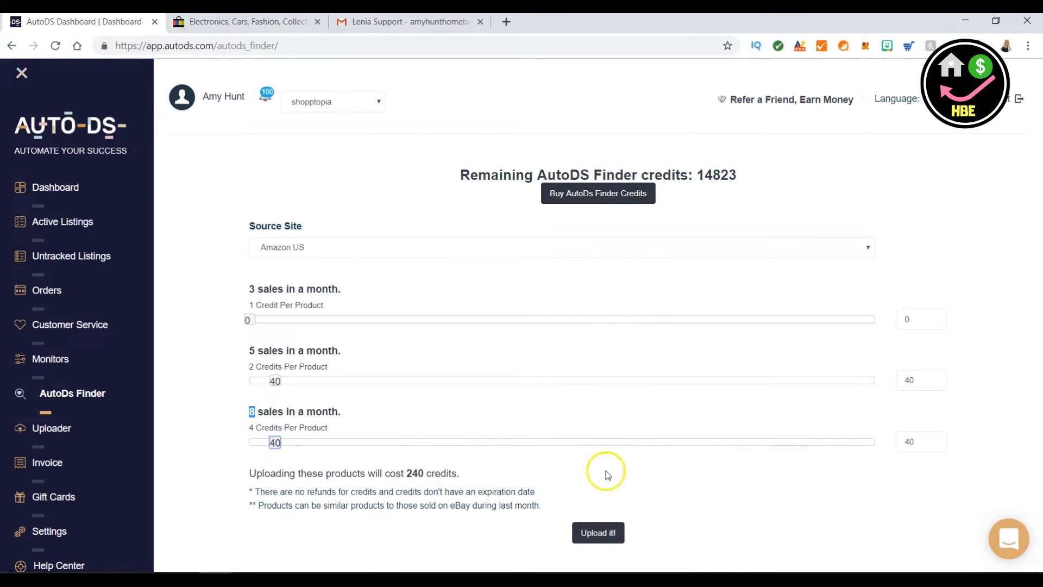
left_click(598, 533)
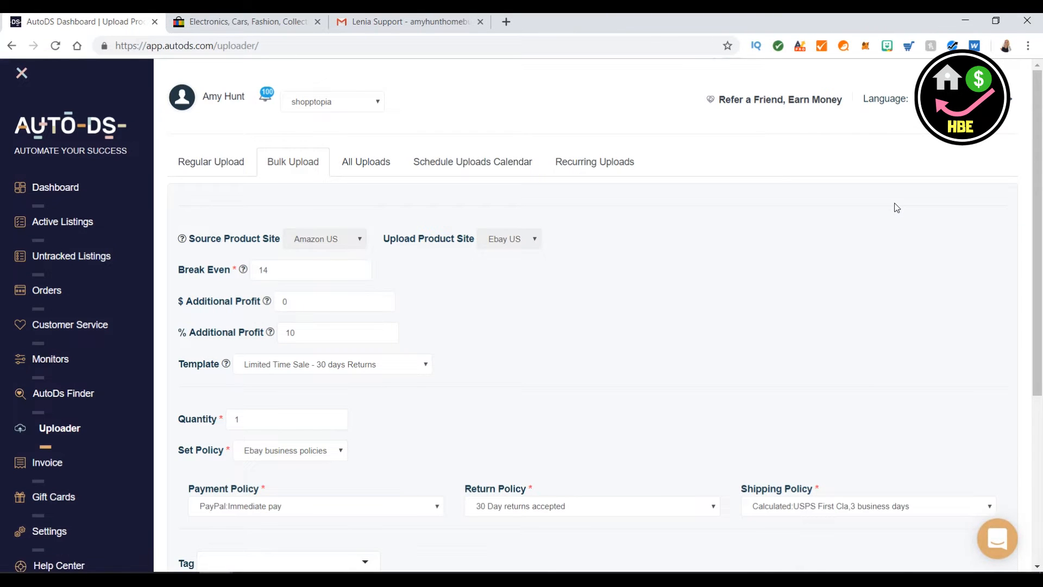
Turn on First Upper Letters, Private Listing and Make Collage, then start a recurring upload.
scroll("down", 3)
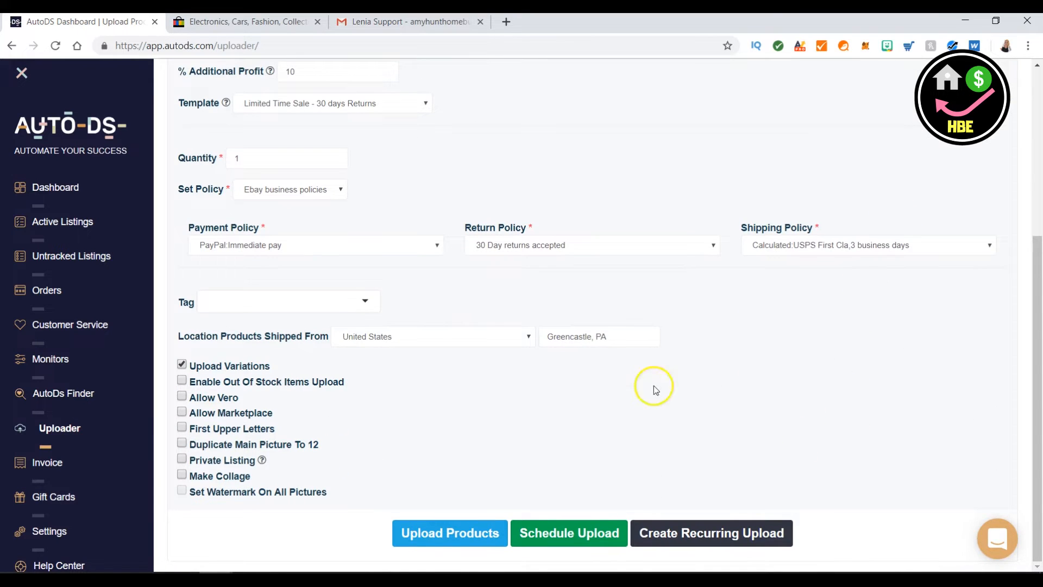
mouse_move(195, 210)
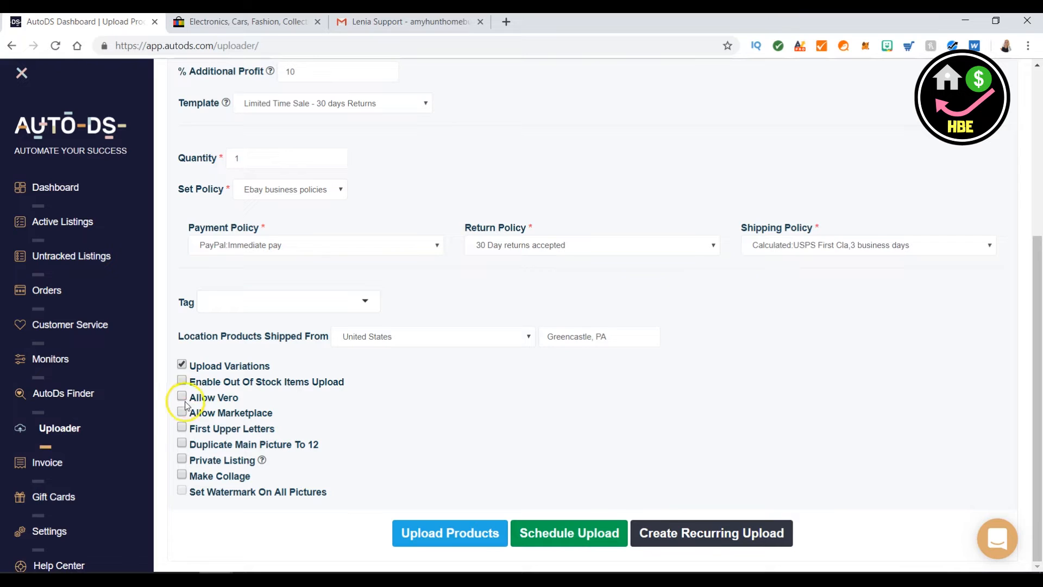
left_click(181, 428)
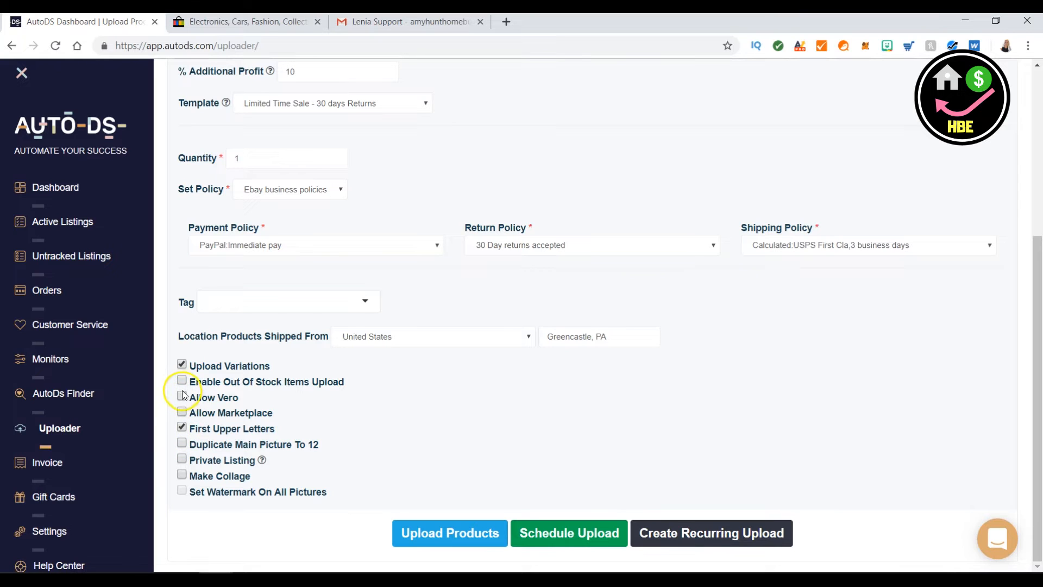
left_click(181, 460)
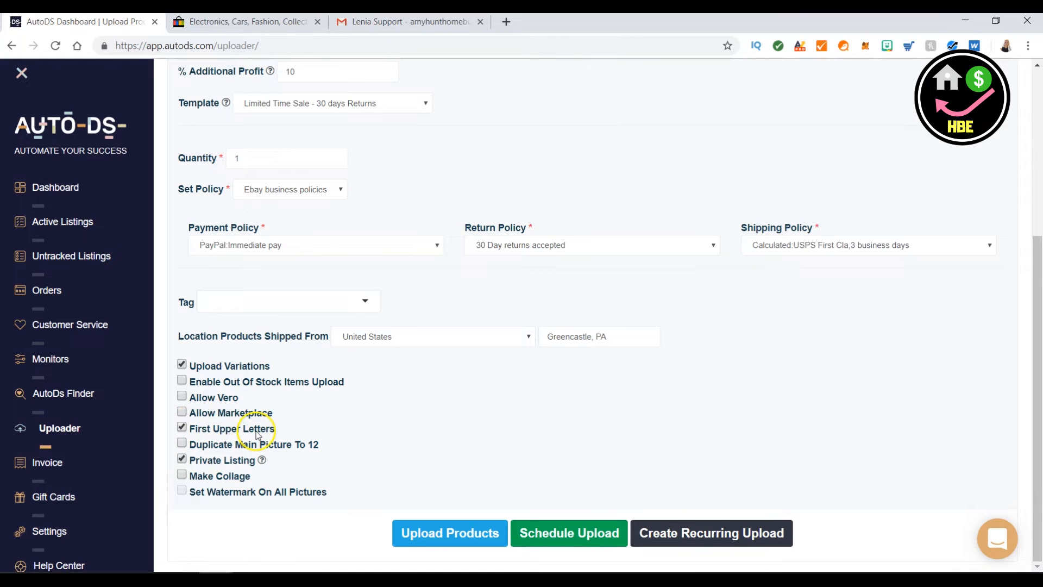
mouse_move(443, 496)
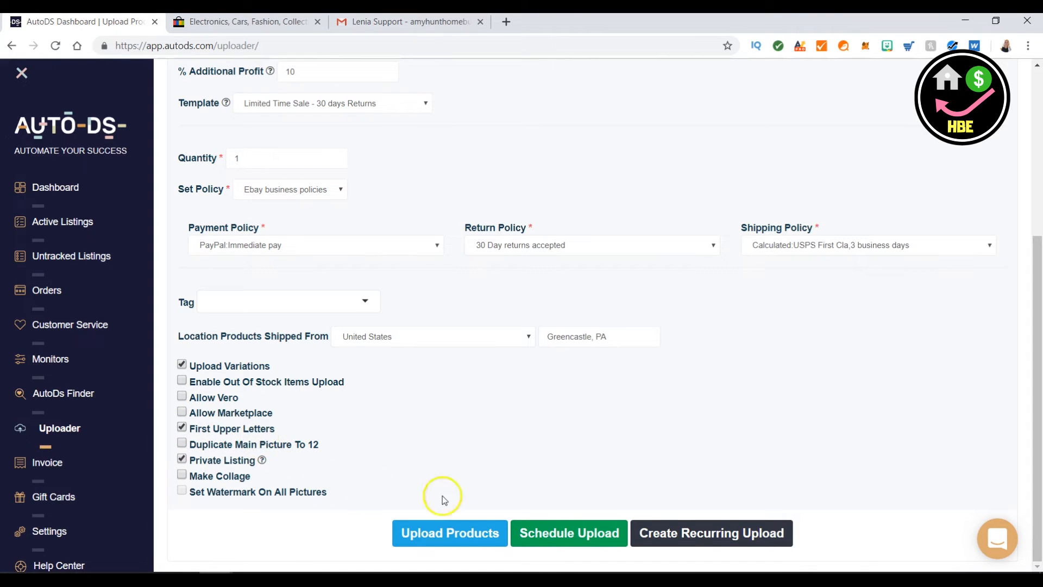
left_click(181, 475)
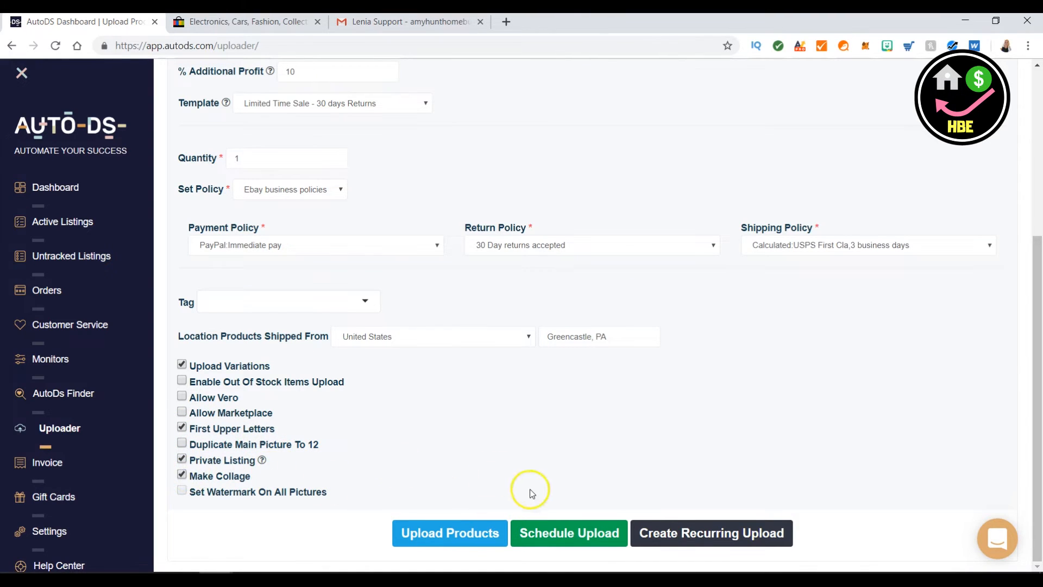
left_click(710, 532)
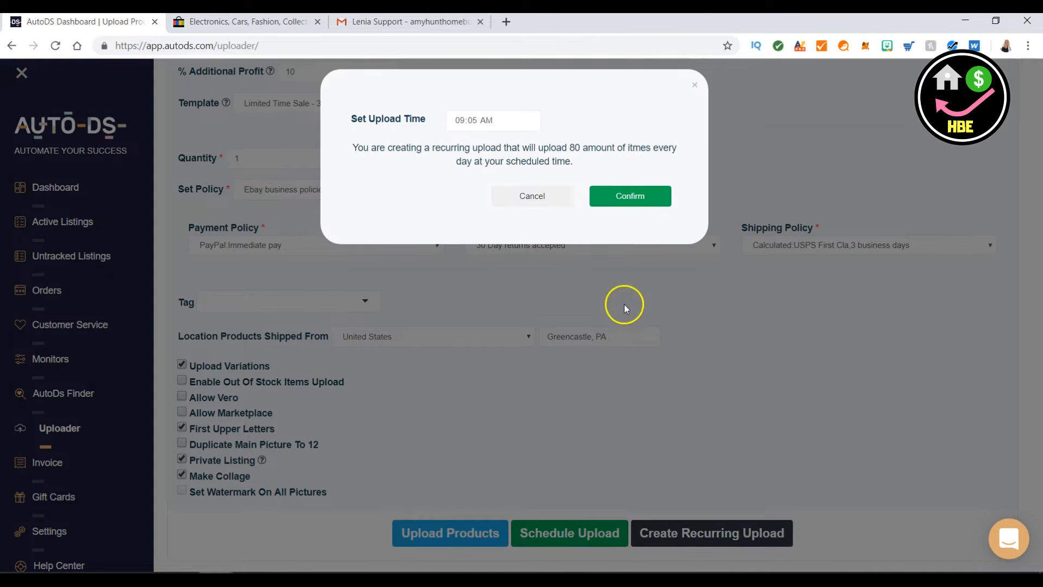
Set the daily 80-item recurring upload time to 06:30 PM and confirm.
left_click(492, 121)
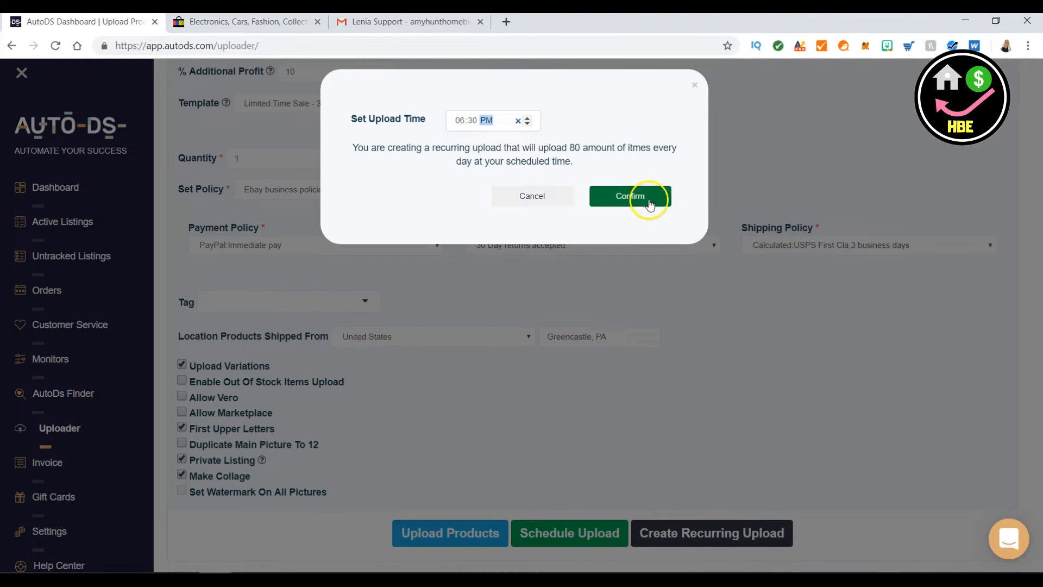
left_click(628, 195)
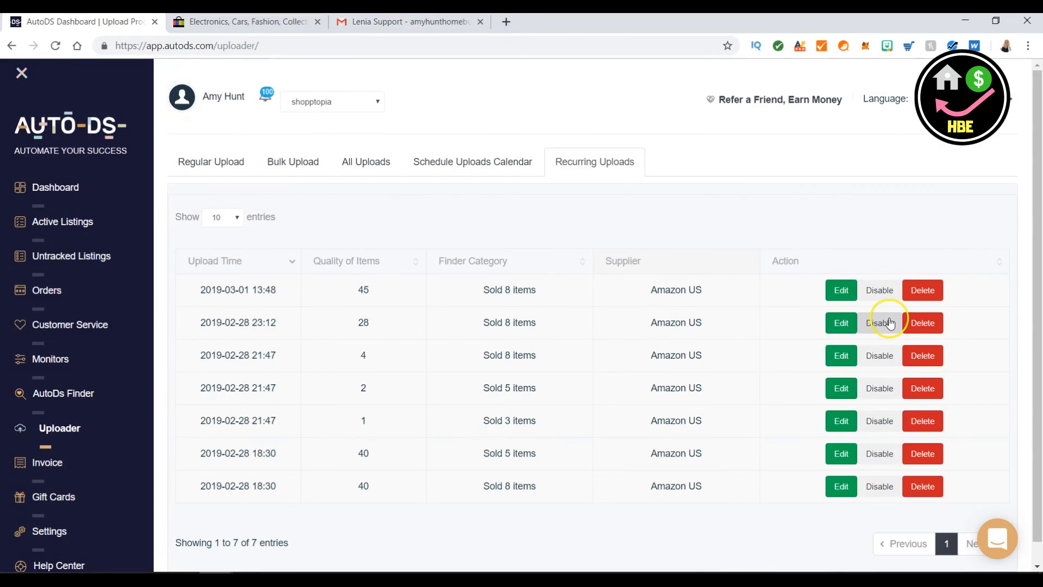
mouse_move(344, 300)
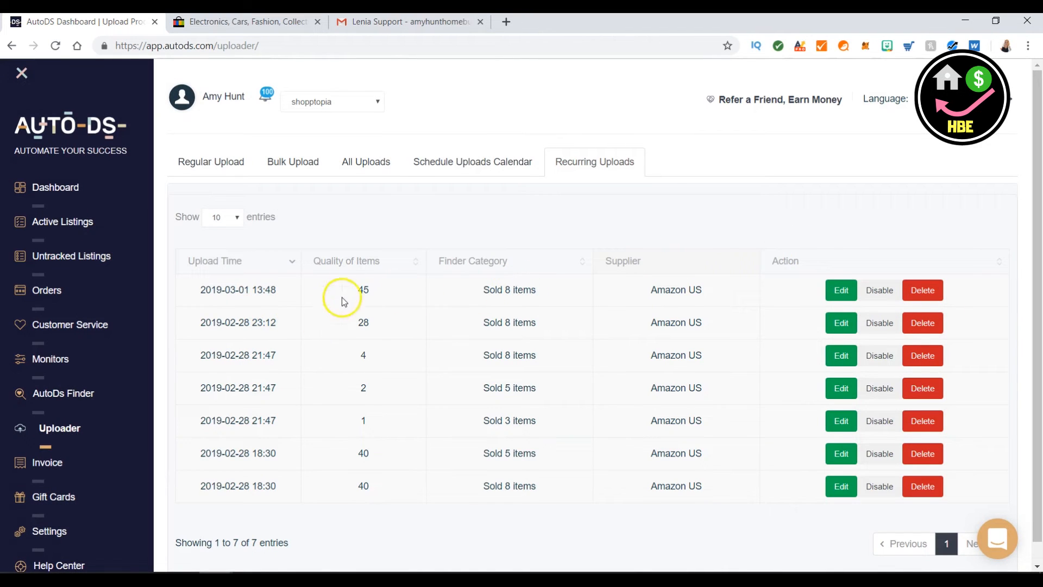
mouse_move(363, 341)
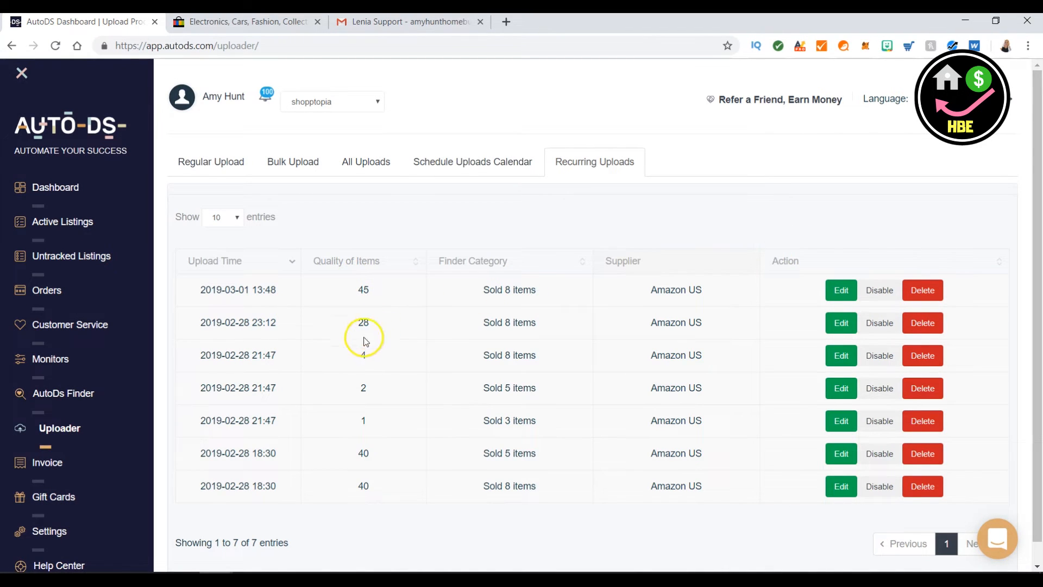
mouse_move(362, 435)
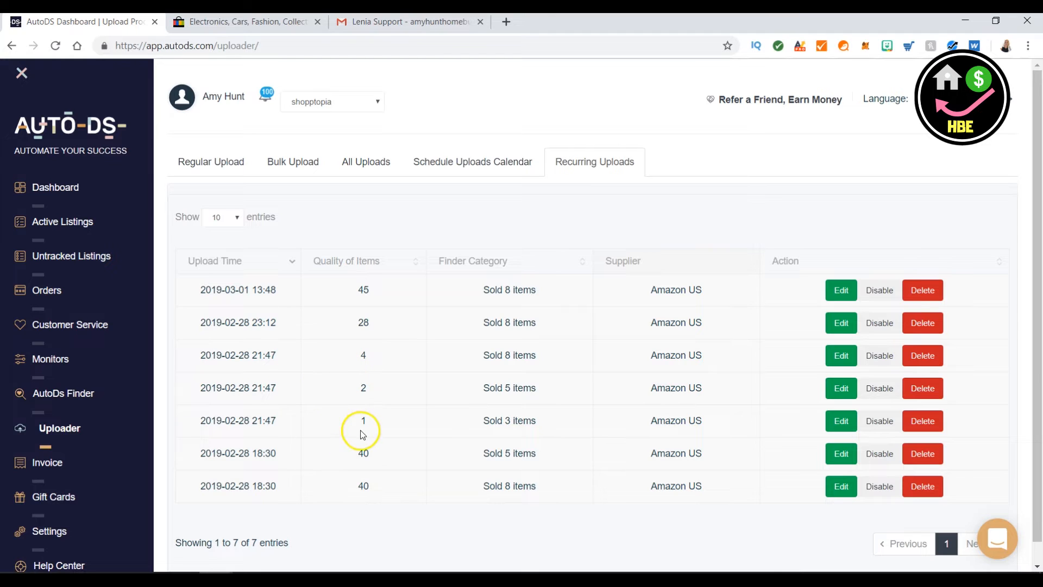
mouse_move(372, 299)
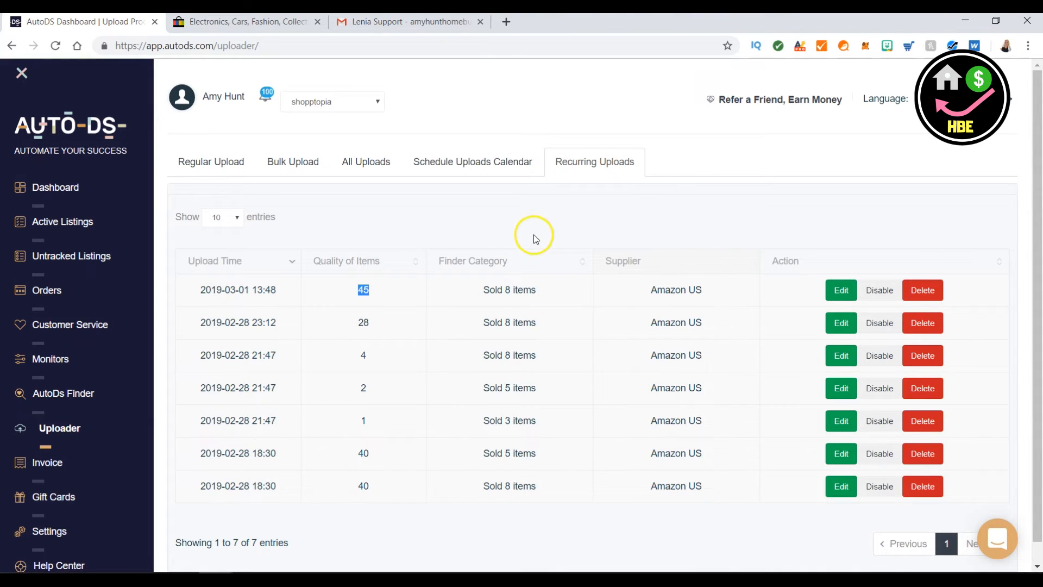
mouse_move(657, 168)
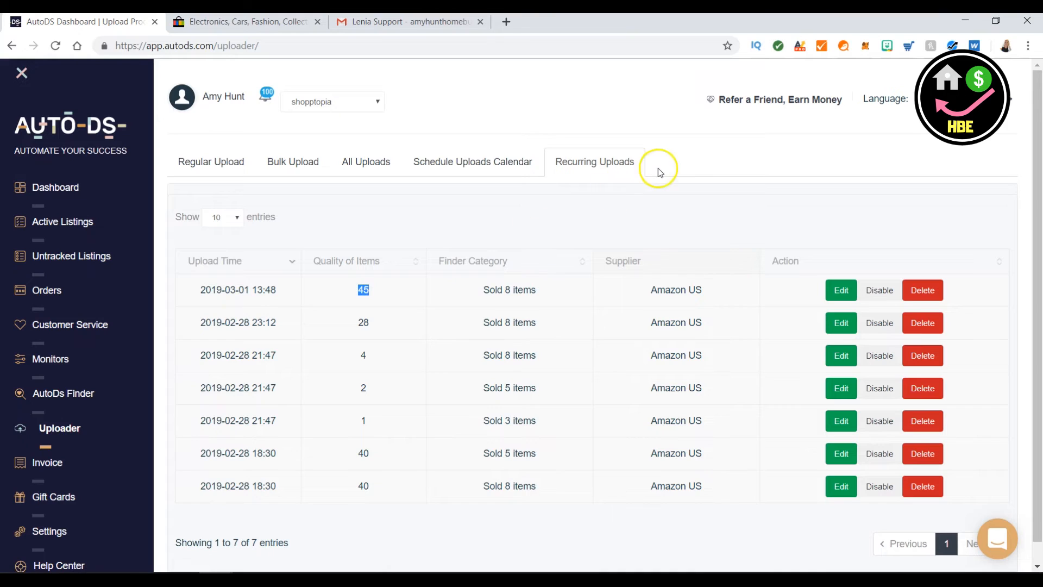
mouse_move(657, 168)
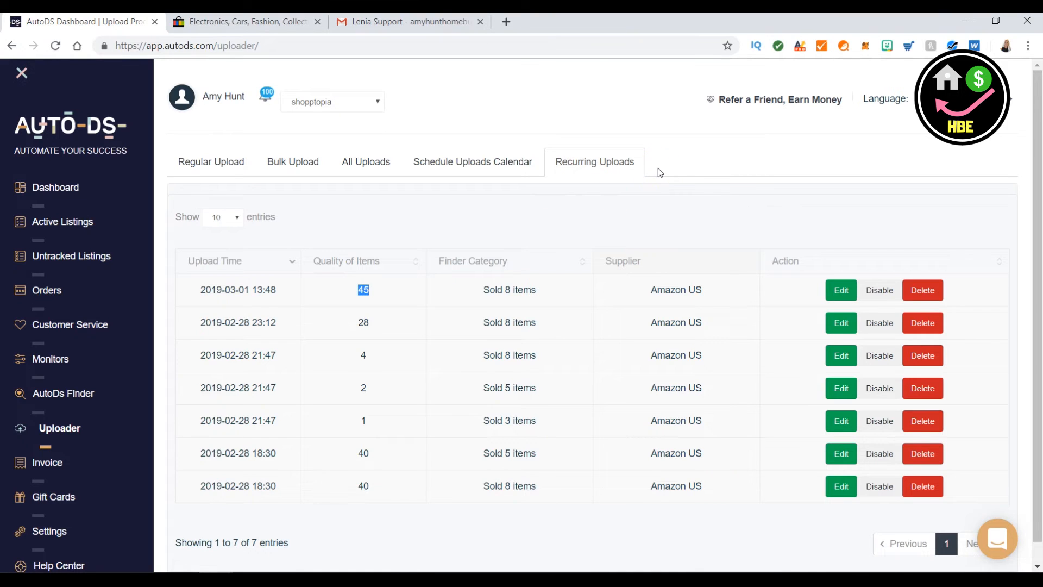